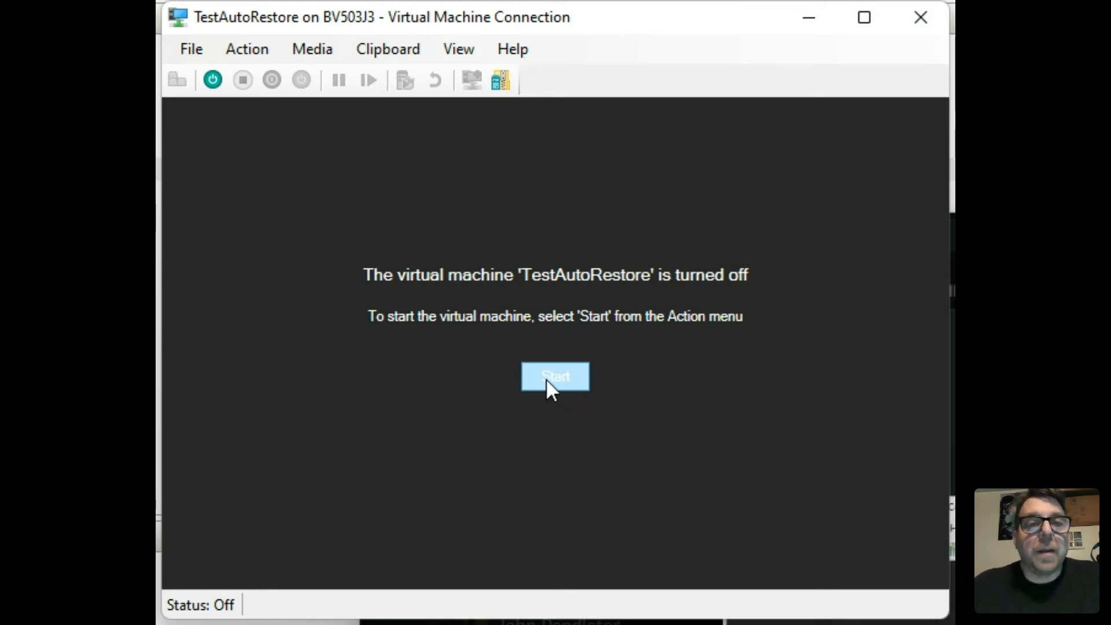
Power on the TestAutoRestore virtual machine so it boots from the Macrium Reflect rescue media.
{"action": "left_click", "coordinate": [555, 376]}
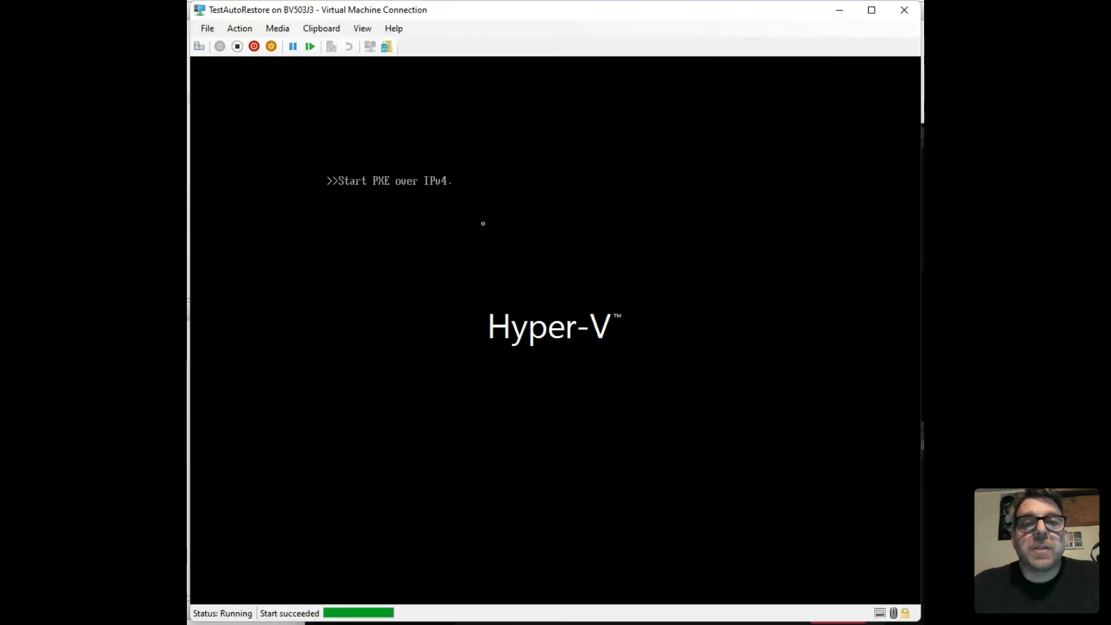
{"action": "mouse_move", "coordinate": [376, 121]}
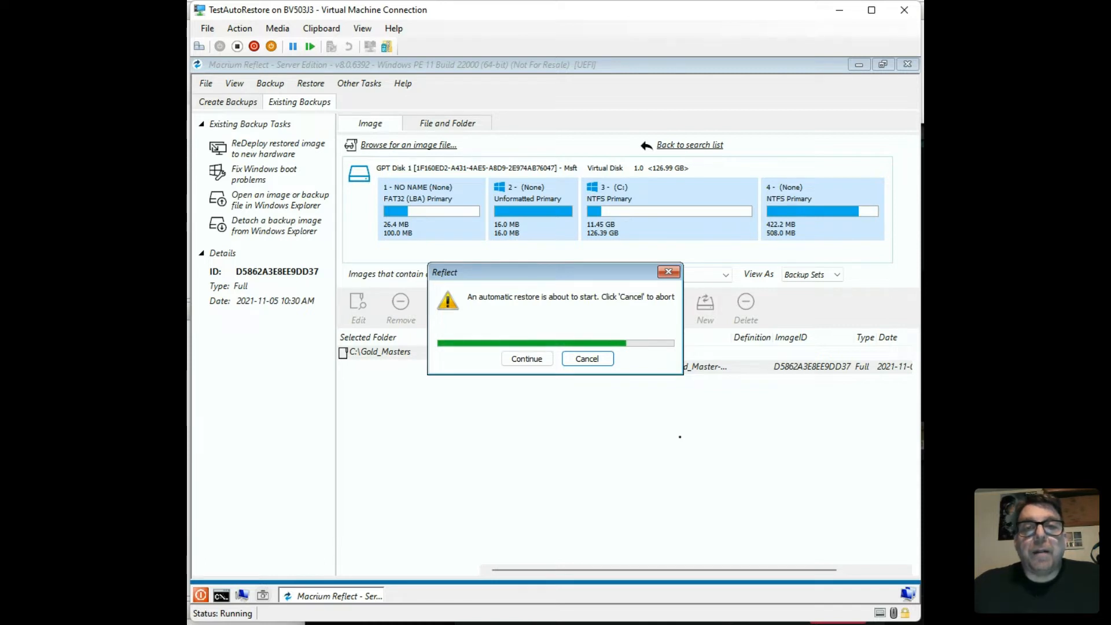
Continue the automatic restore of the Gold Master image onto the virtual disk.
{"action": "left_click", "coordinate": [526, 358]}
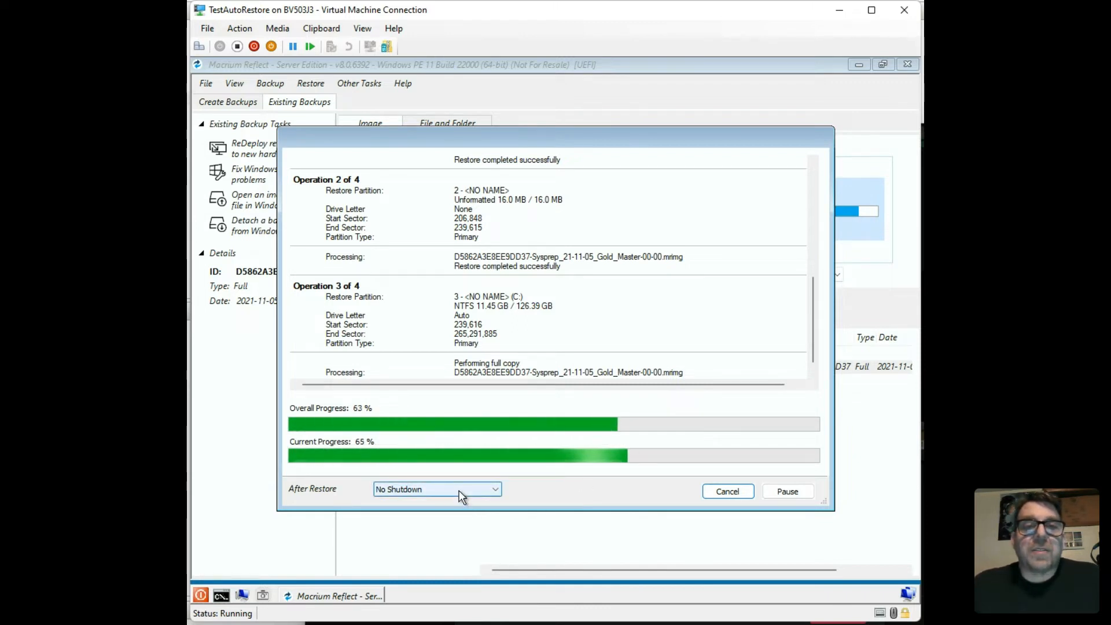
Set the After Restore option to Shutdown.
{"action": "left_click", "coordinate": [436, 489]}
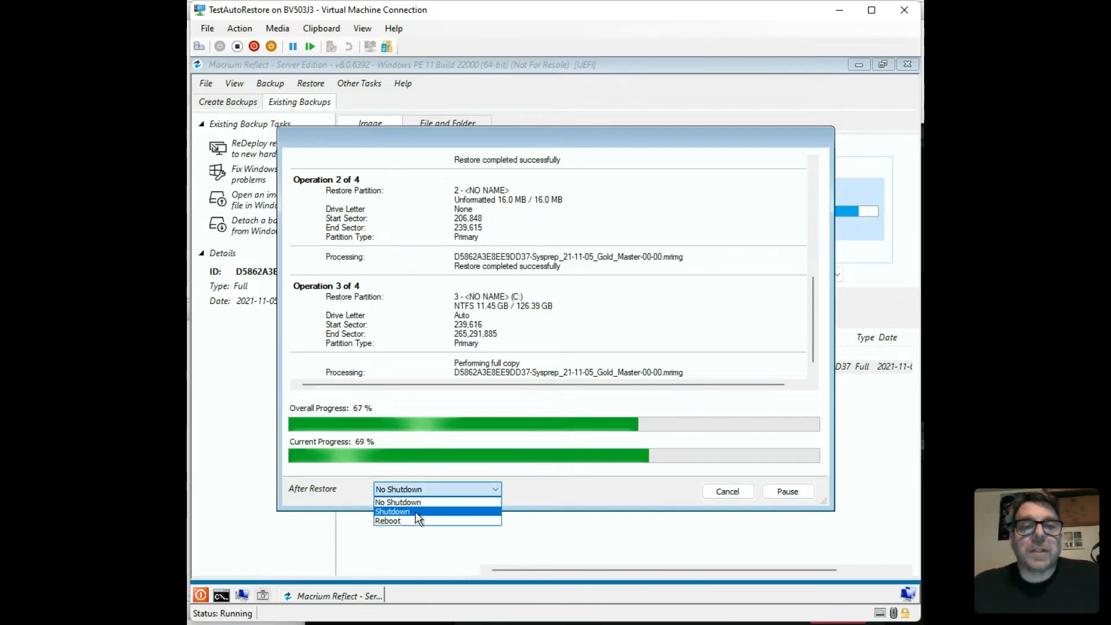
{"action": "left_click", "coordinate": [392, 512]}
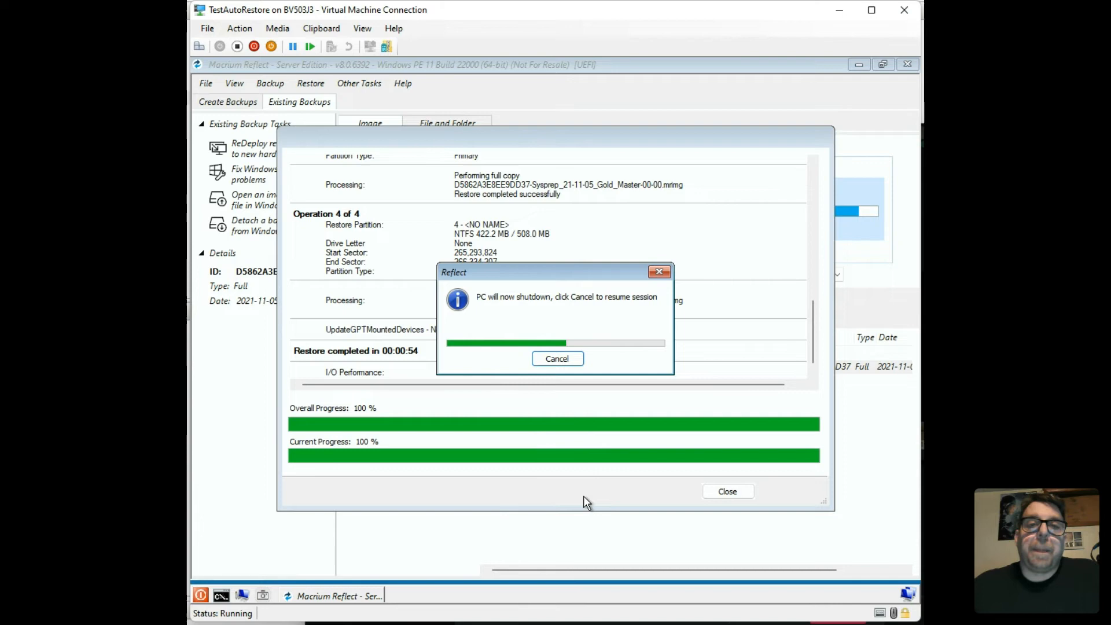
{"action": "mouse_move", "coordinate": [325, 249]}
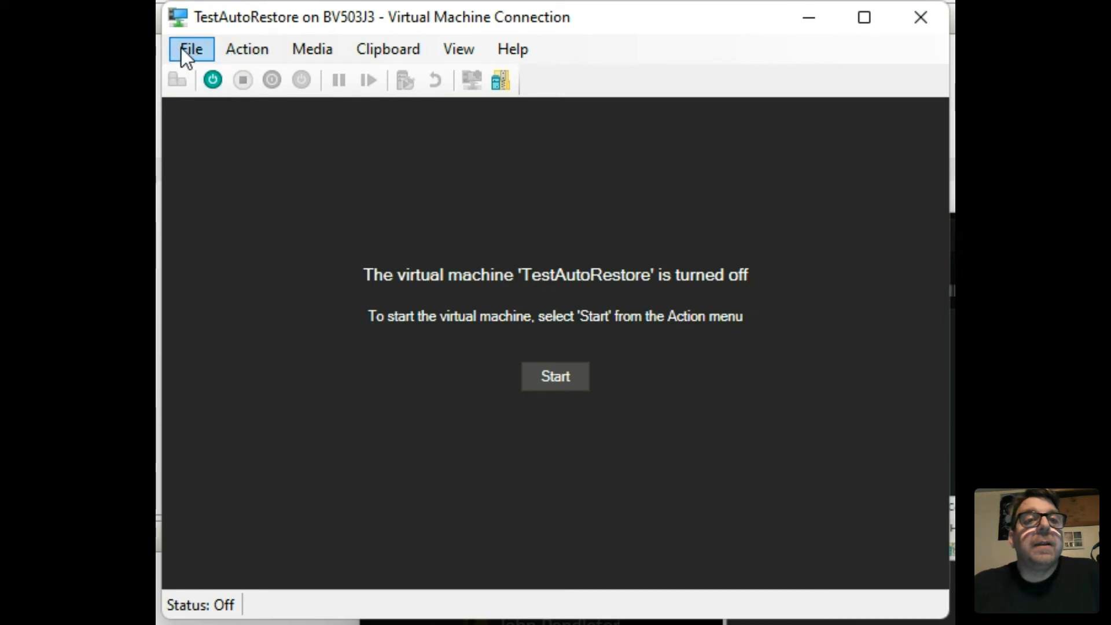
{"action": "mouse_move", "coordinate": [606, 268]}
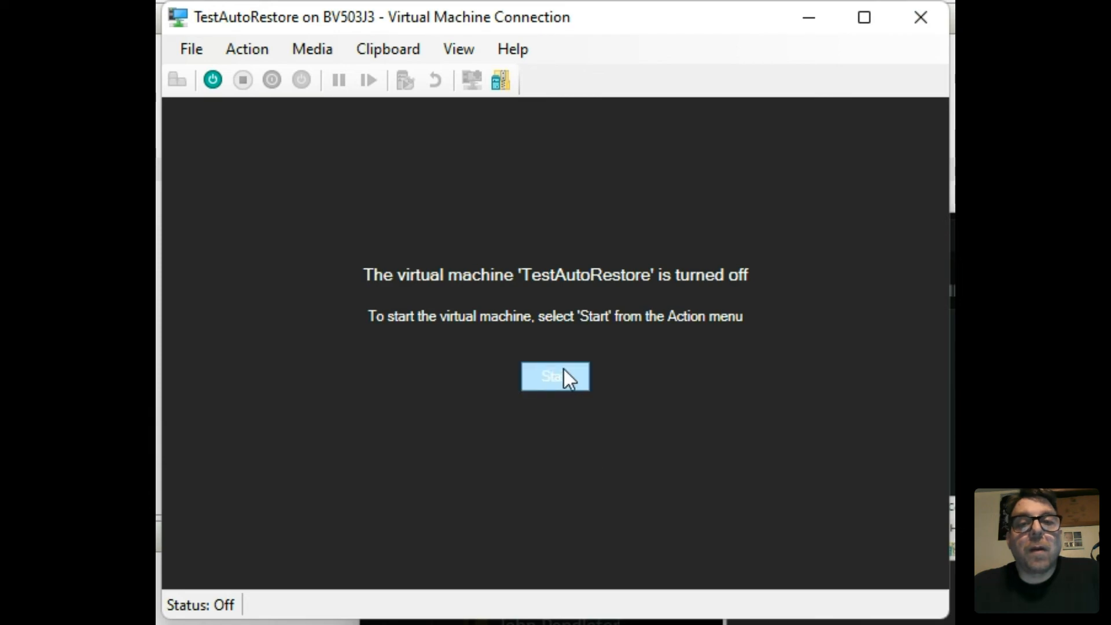
{"action": "mouse_move", "coordinate": [247, 48]}
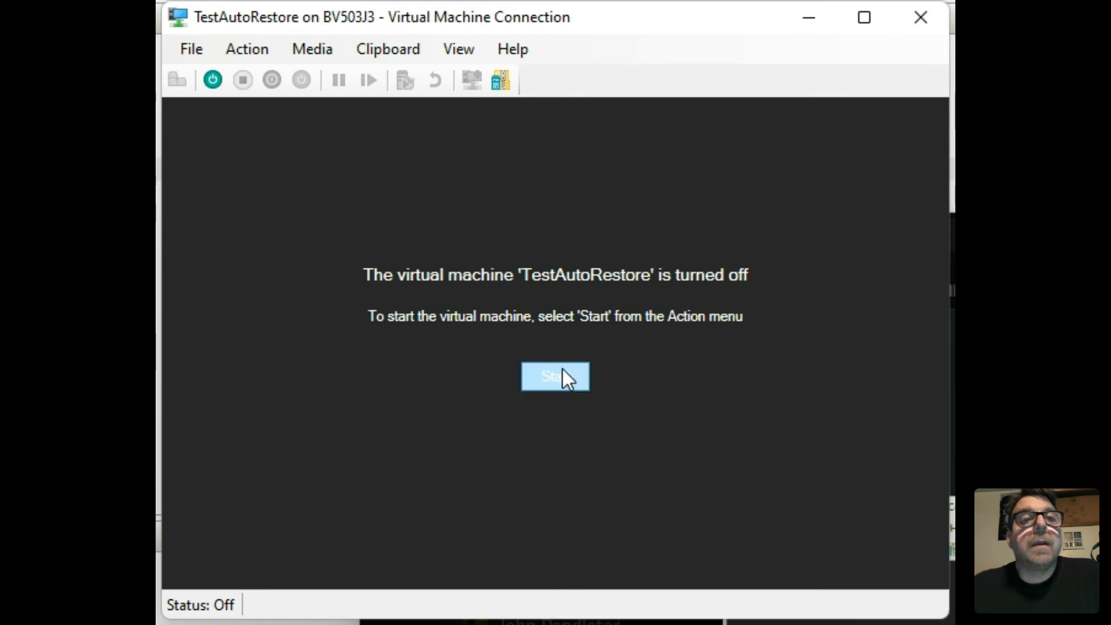
Power on the restored TestAutoRestore VM to reach Windows setup's region screen.
{"action": "left_click", "coordinate": [555, 377]}
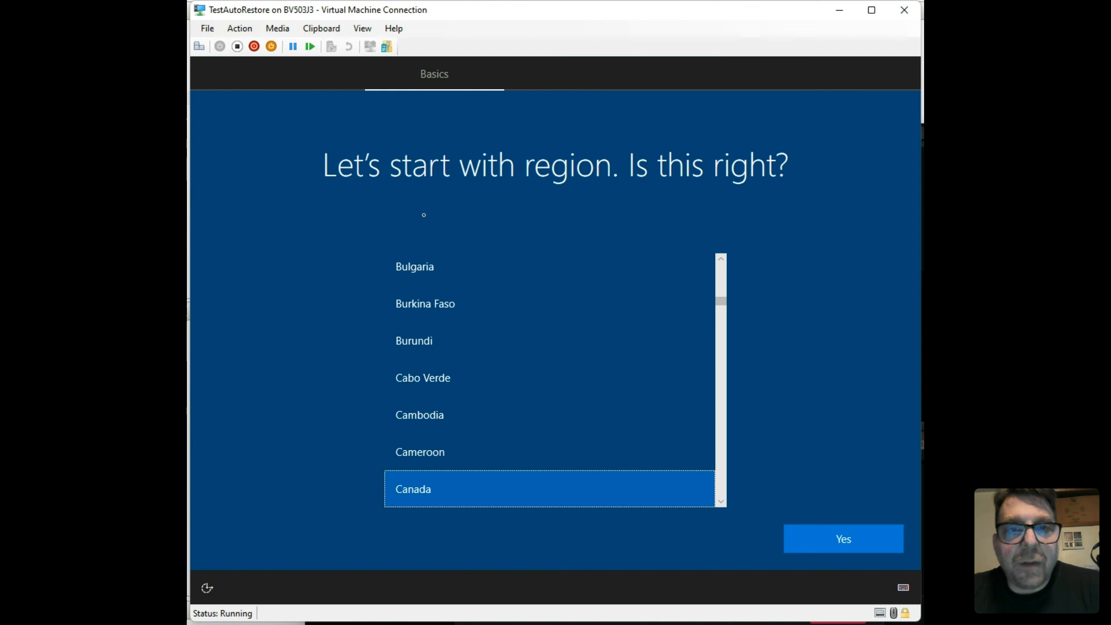
{"action": "mouse_move", "coordinate": [603, 620]}
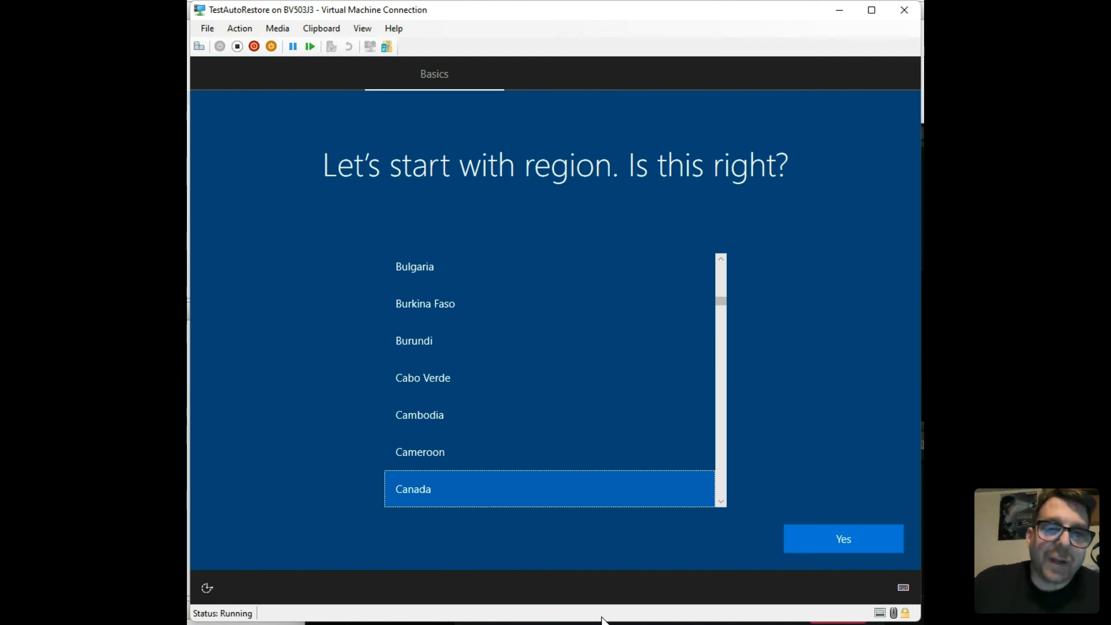